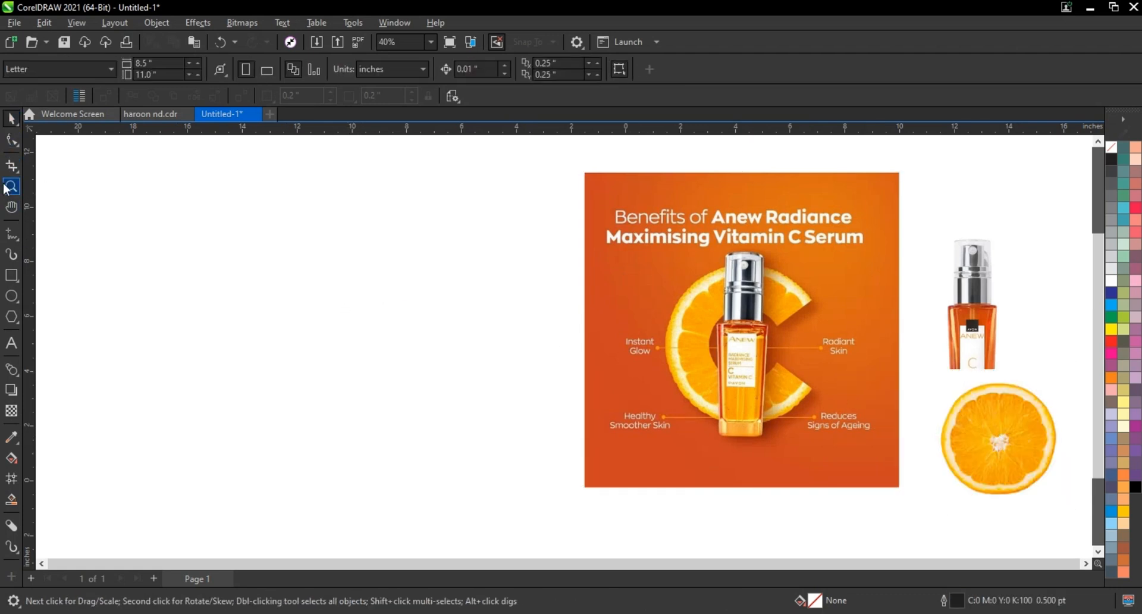
- Zoom in on the reference poster and switch to drawing rectangles
left_click(597, 483)
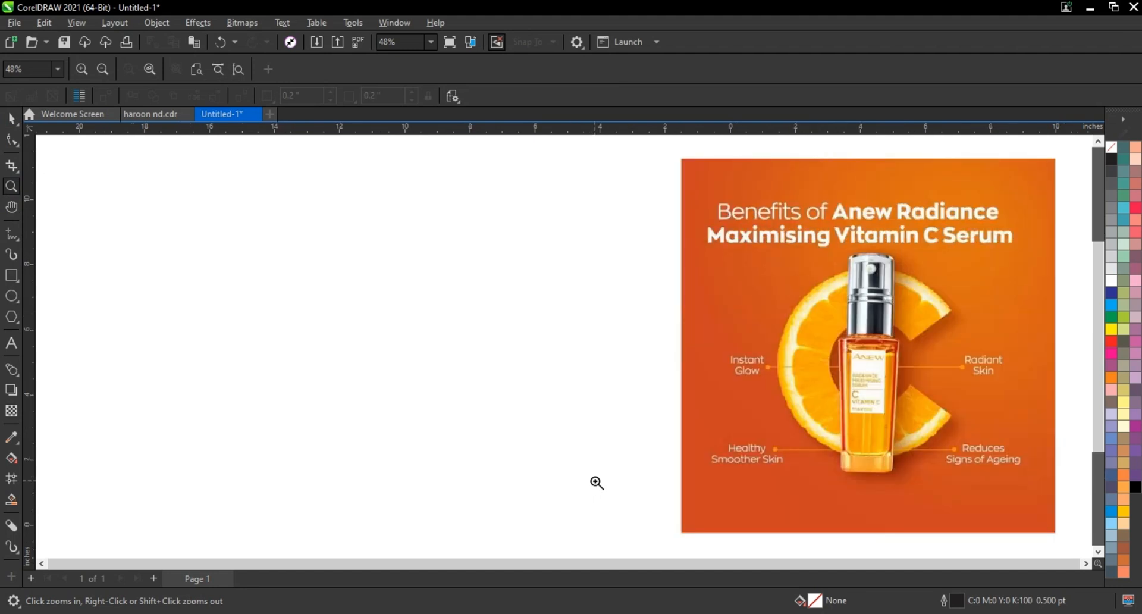
left_click(11, 273)
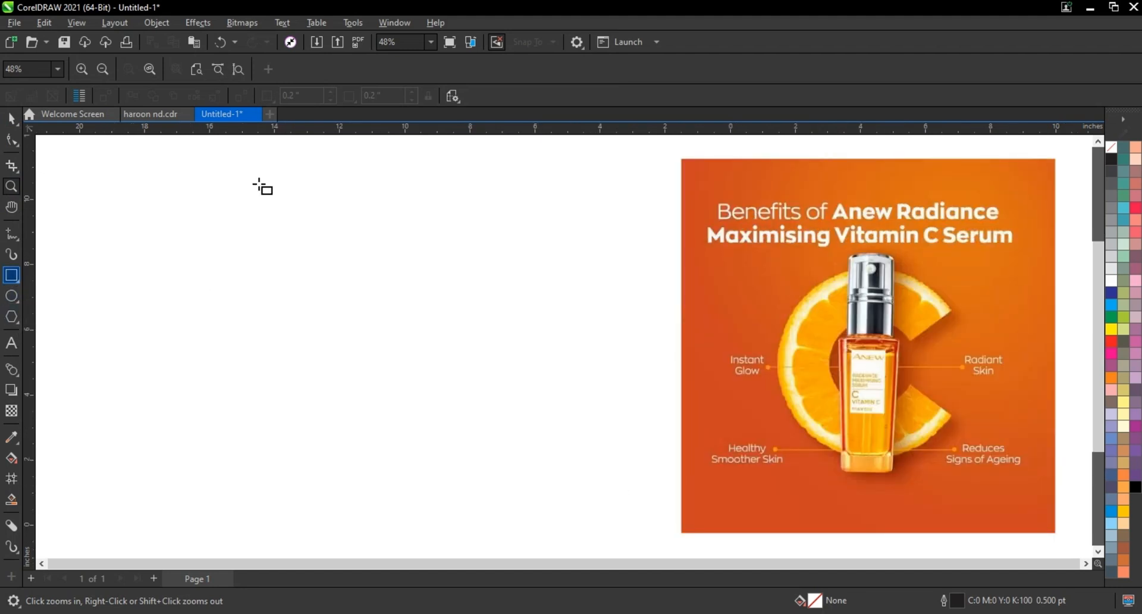
- Draw a large square to the left of the reference poster
left_click_drag(262, 185, 529, 509)
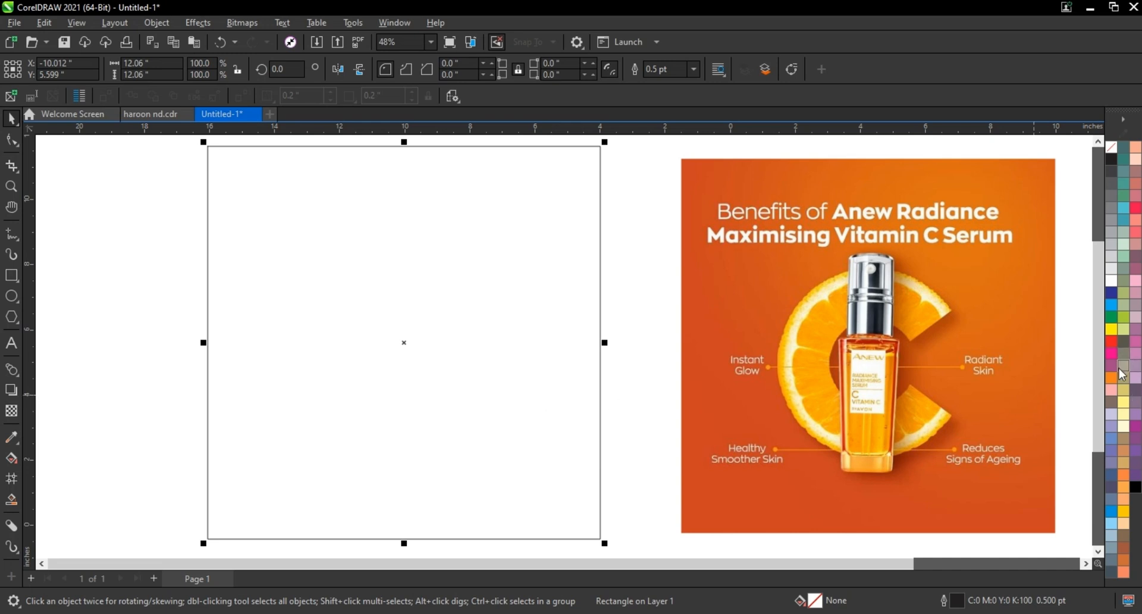
mouse_move(599, 388)
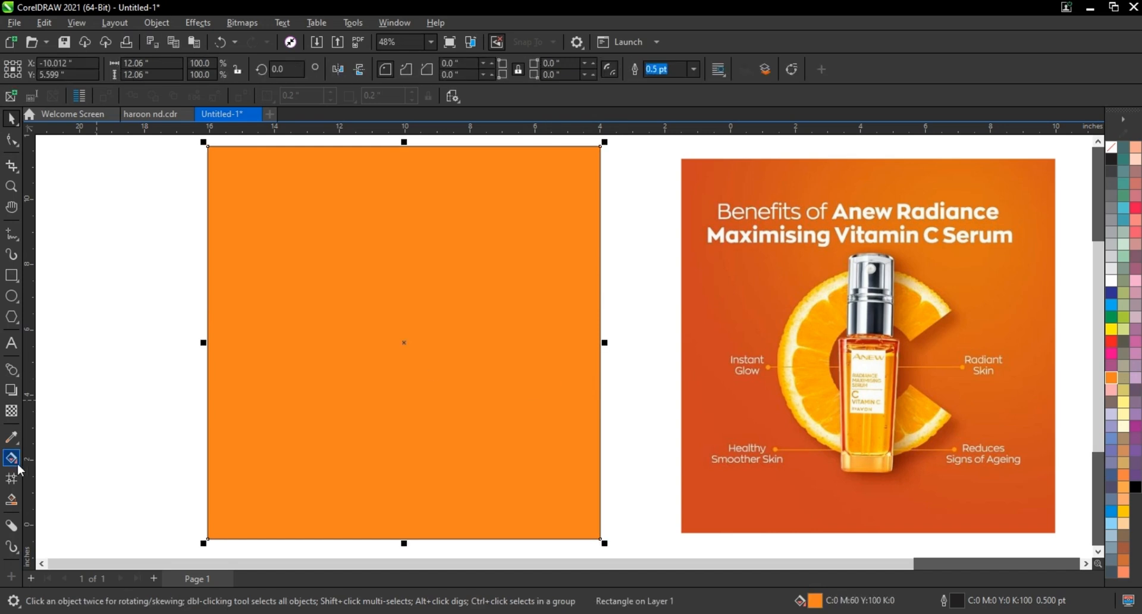
- Mix a custom CMYK fill to turn the square a deeper, saturated reddish orange
left_click(11, 455)
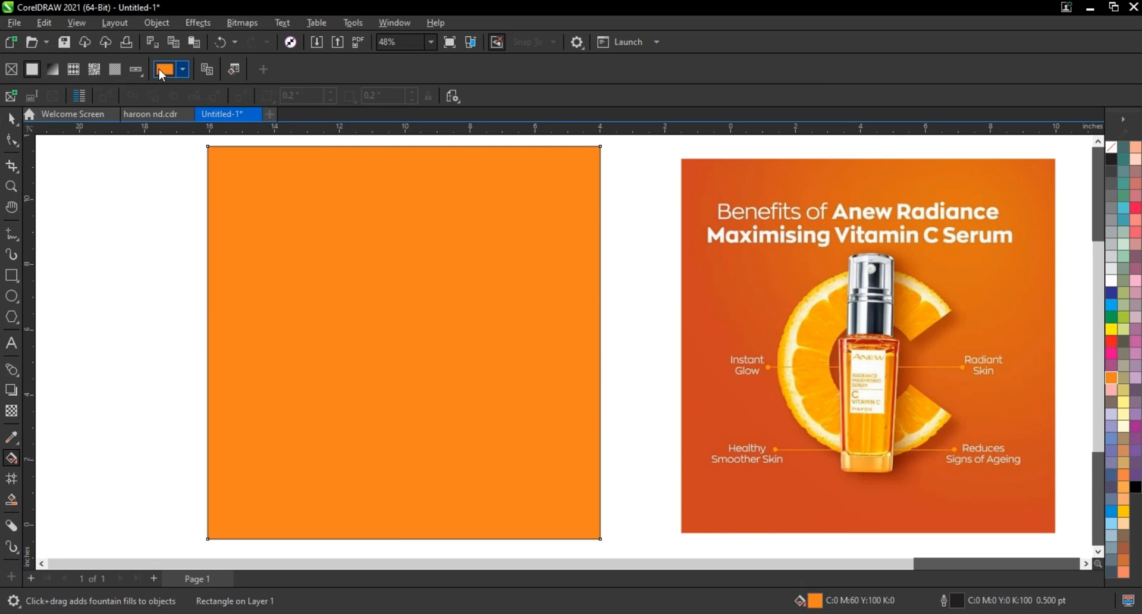
left_click(183, 67)
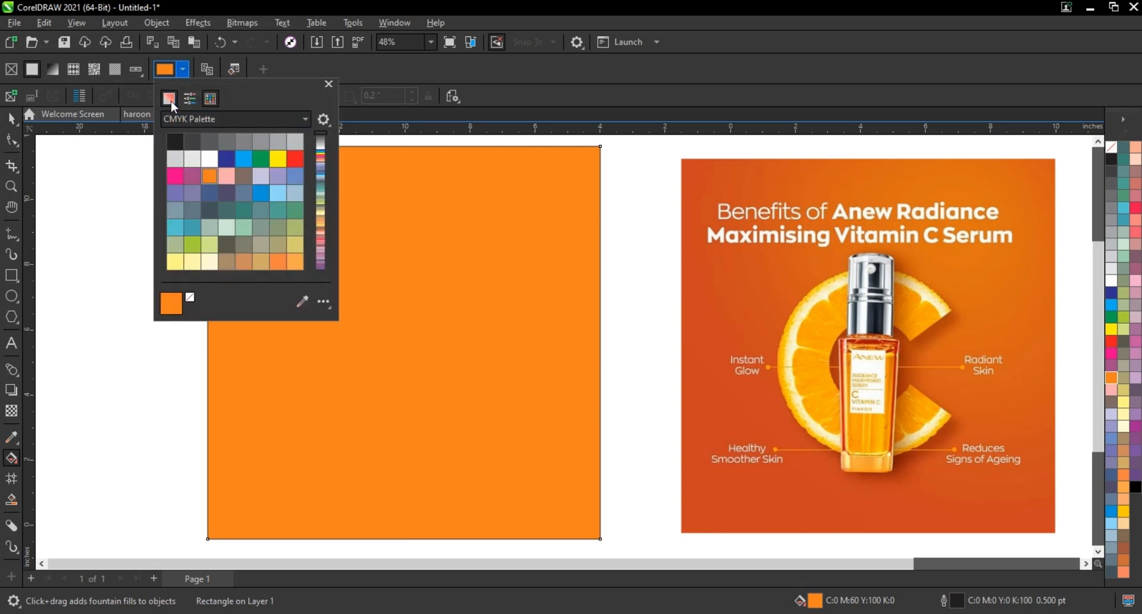
left_click(171, 99)
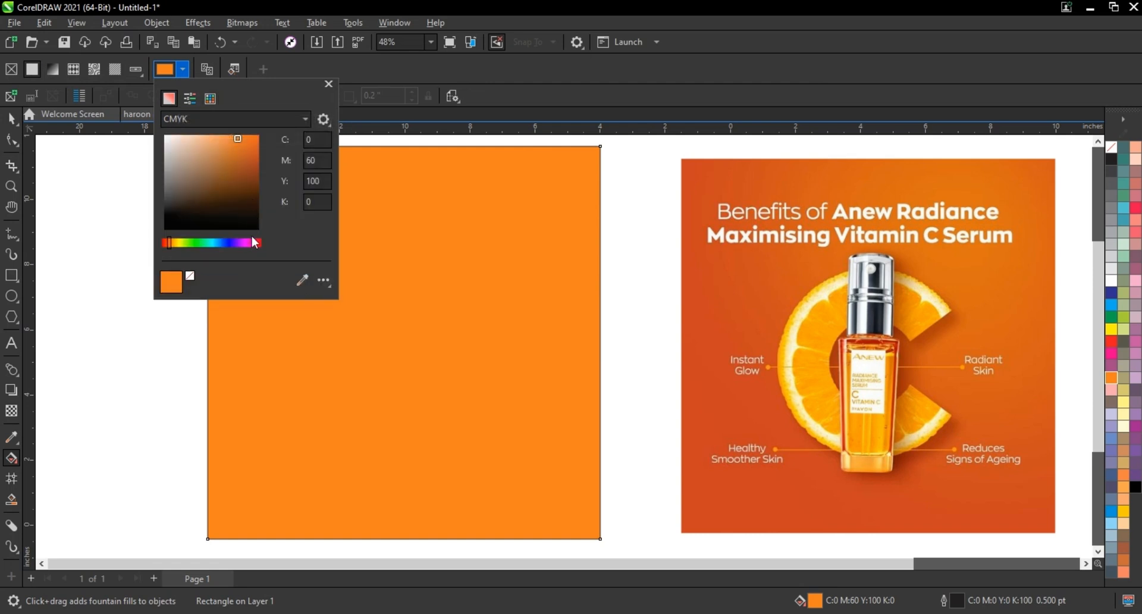
left_click(249, 158)
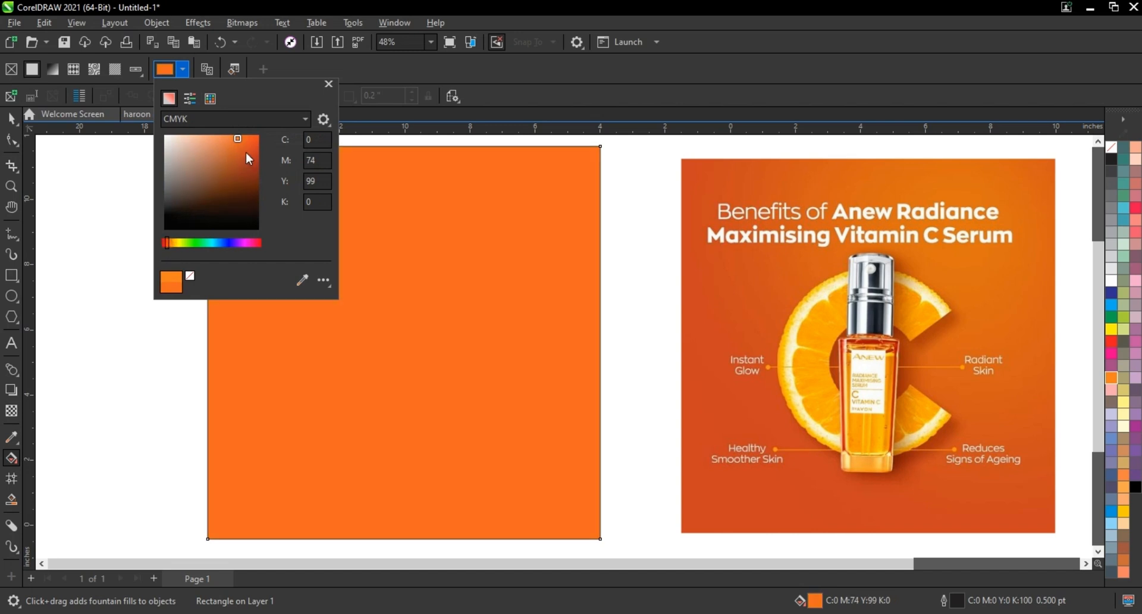
left_click(249, 158)
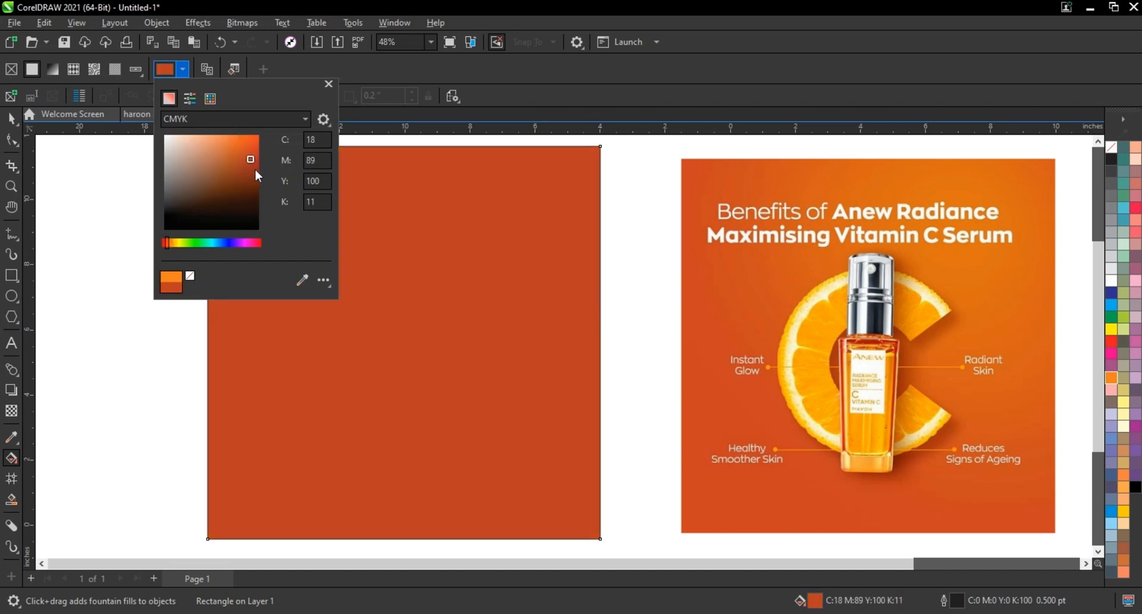
left_click(231, 142)
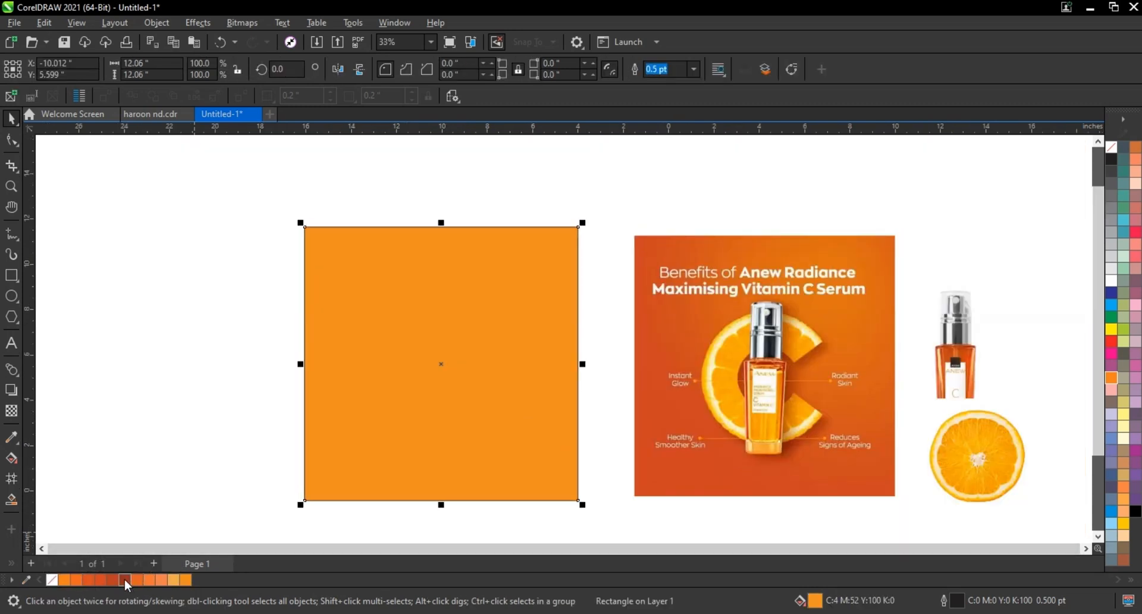
- Pick the deep red shade for the square's diagonal gradient node
left_click(124, 577)
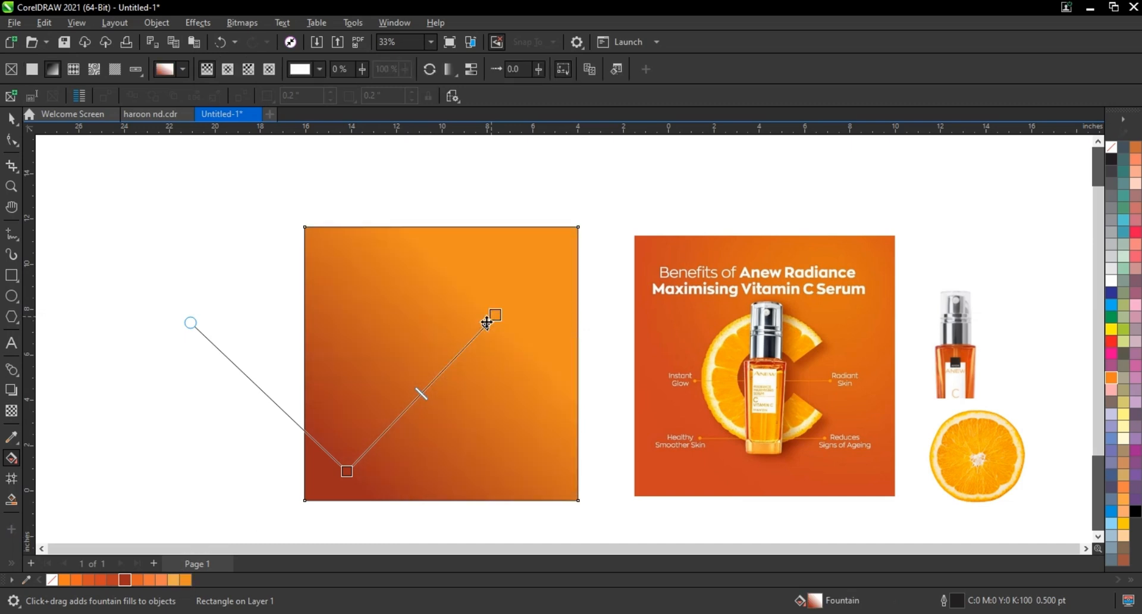
- Change the square's gradient to an elliptical fountain fill and finish editing
left_click(226, 69)
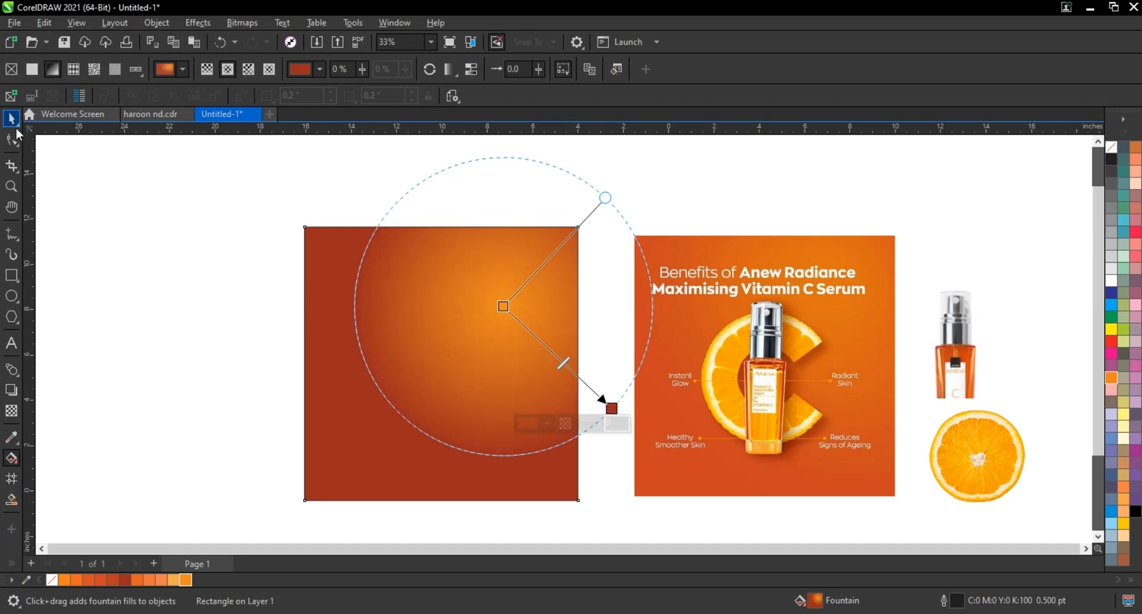
left_click(978, 455)
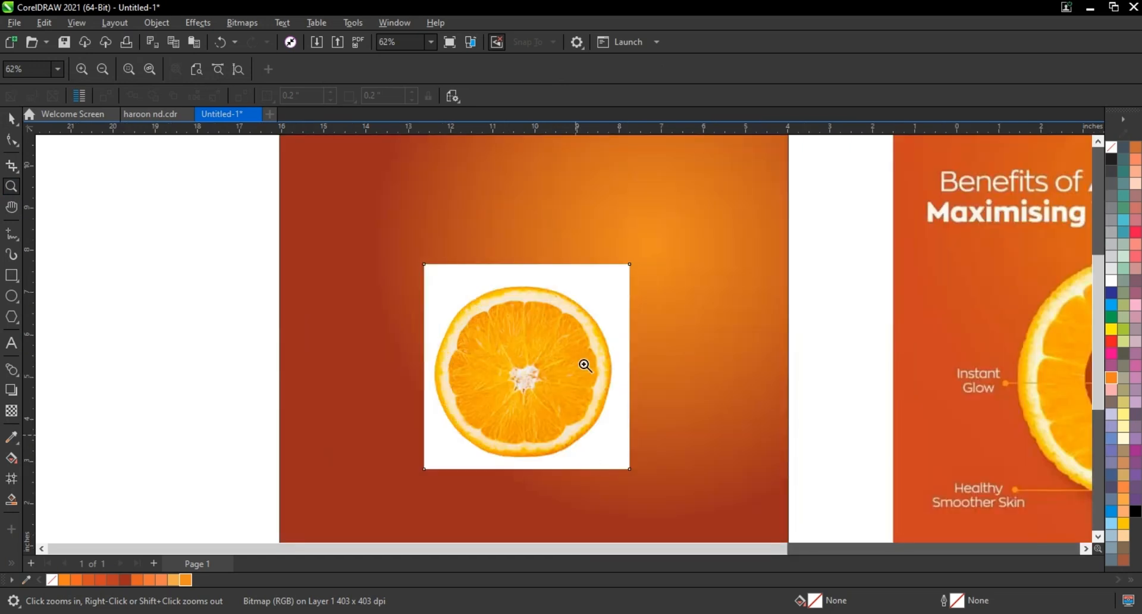
- Draw a circle over the orange slice photo and fit it to the slice's rim
left_click(583, 364)
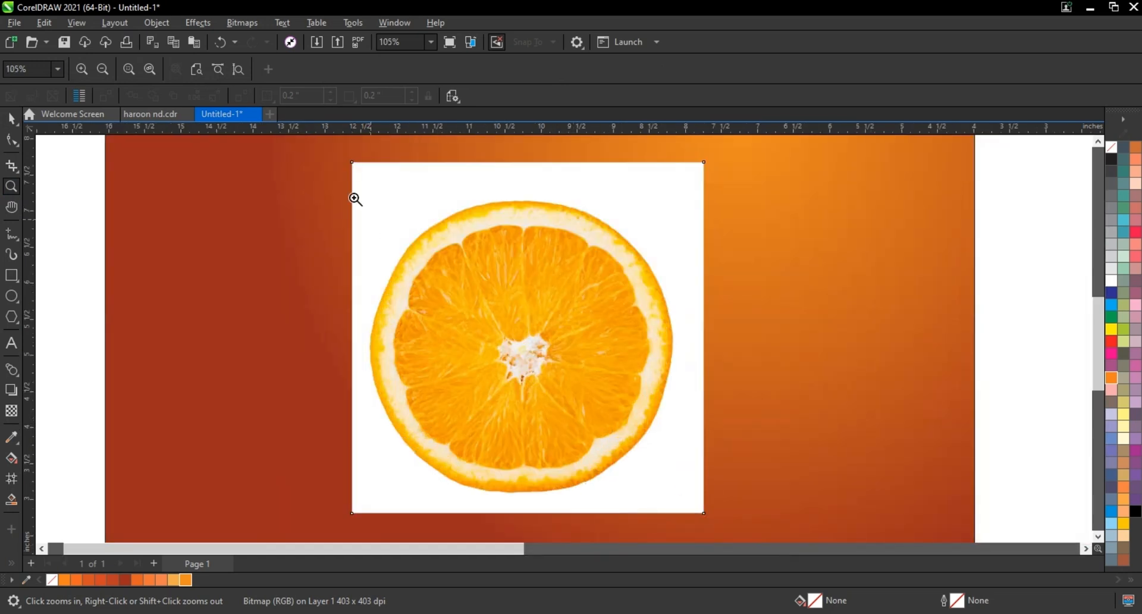
left_click(354, 199)
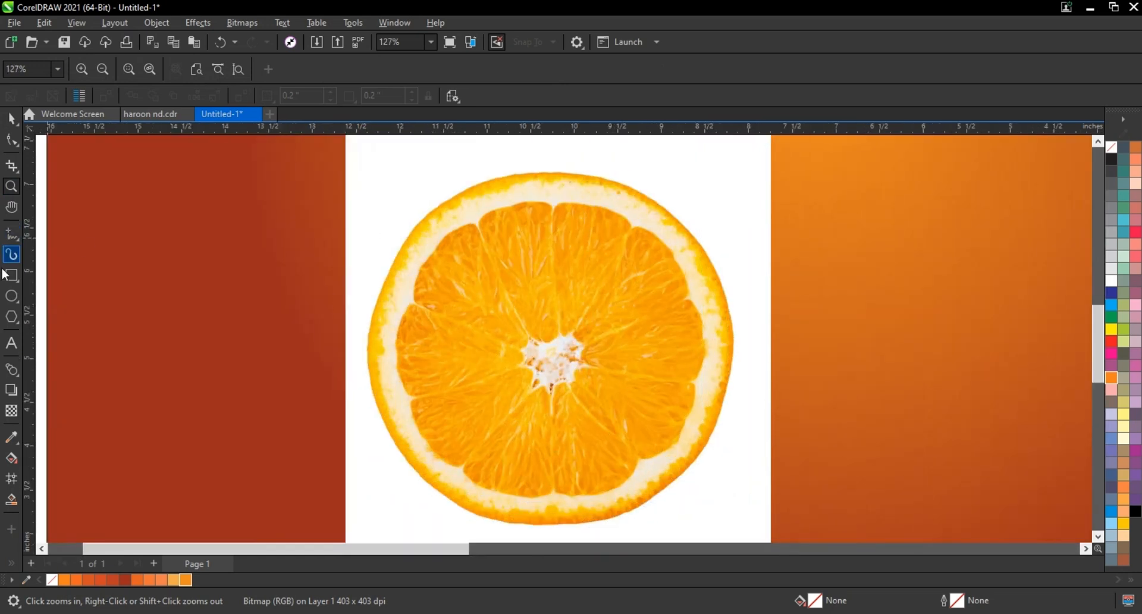
left_click_drag(375, 179, 460, 261)
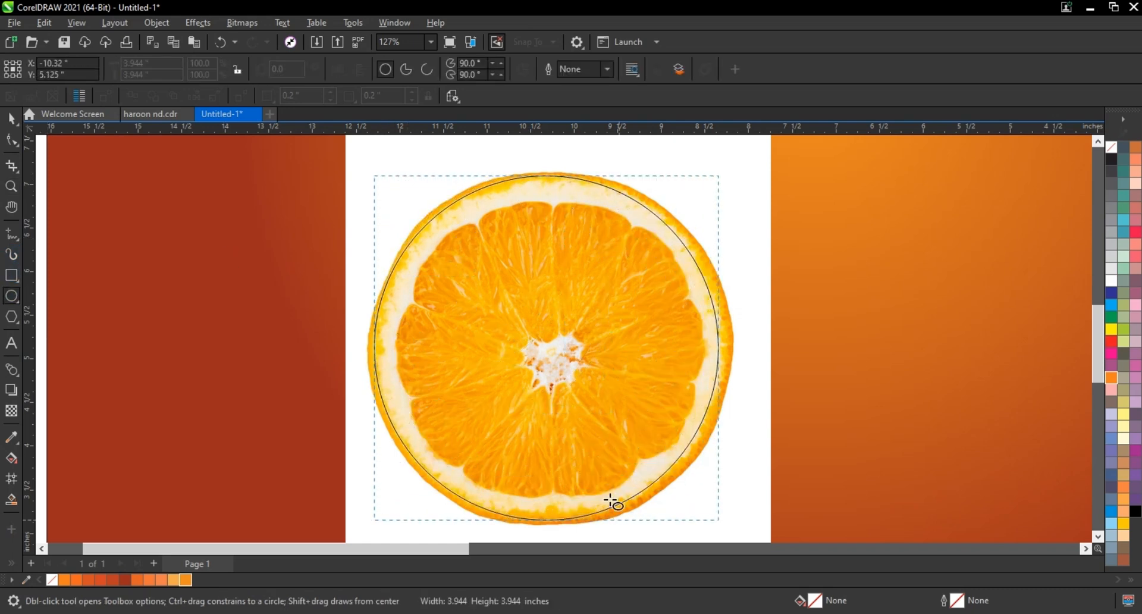
left_click(611, 501)
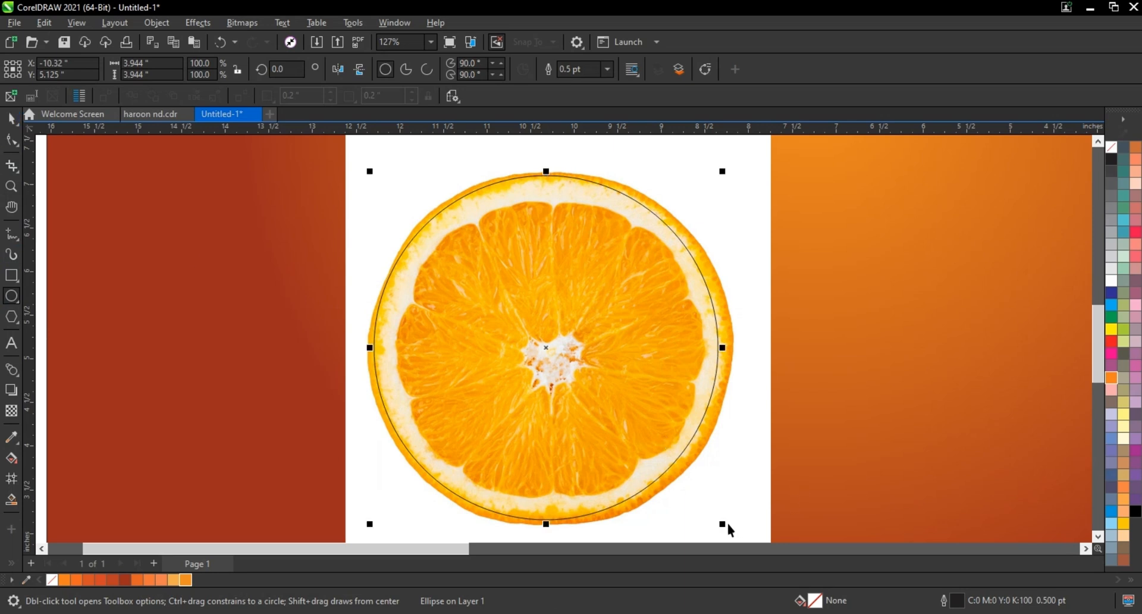
left_click_drag(728, 528, 725, 530)
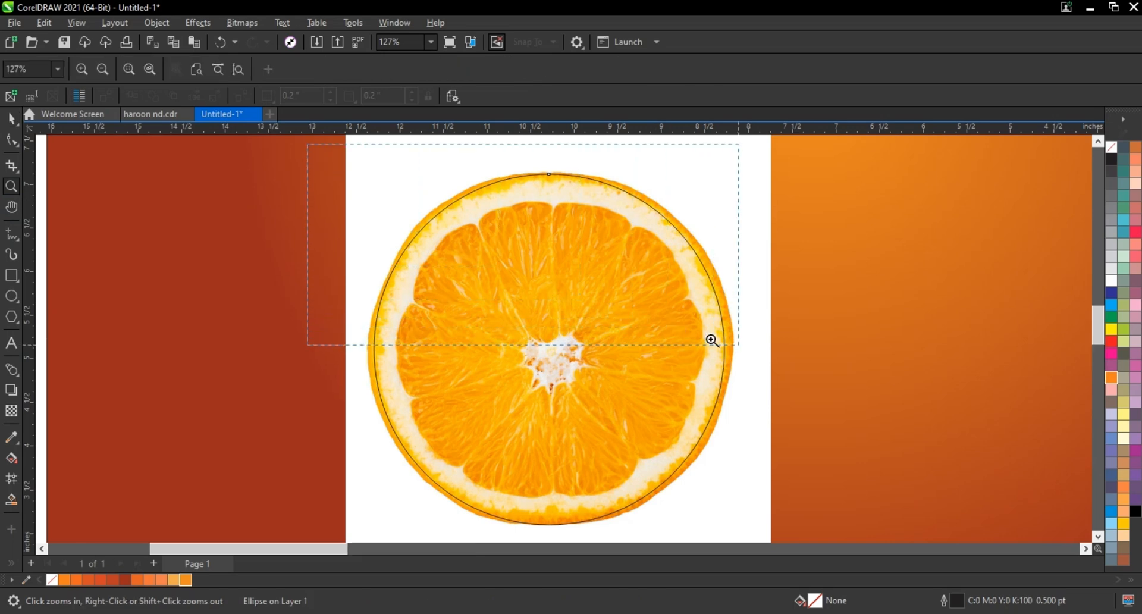
- Hand-trace a closed curve along the orange's left and lower rim and adjust it to hug the edge
left_click(712, 339)
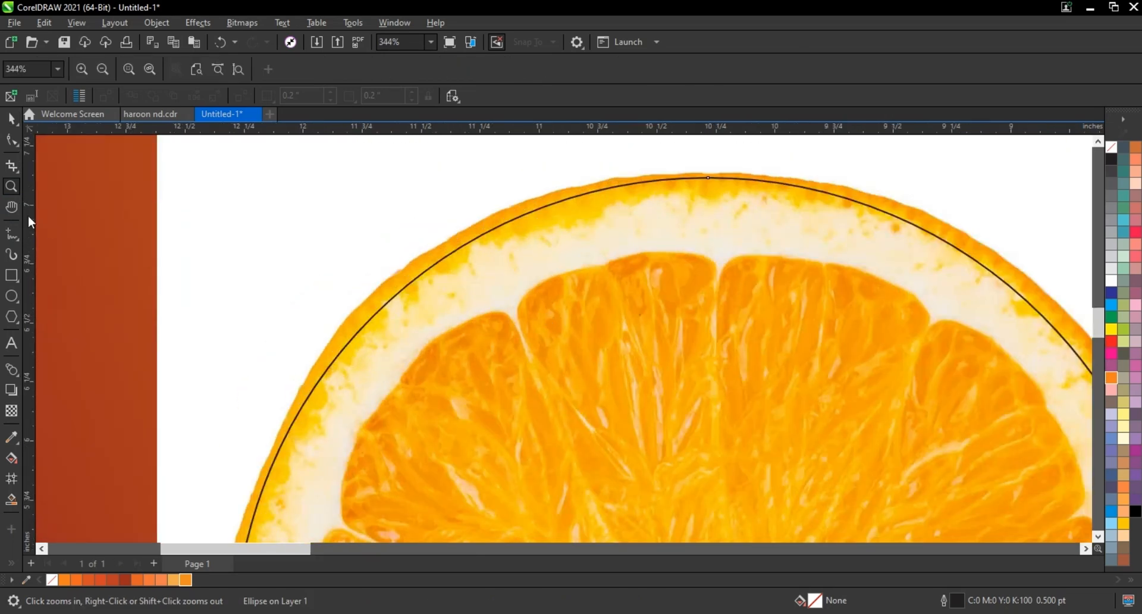
left_click(11, 231)
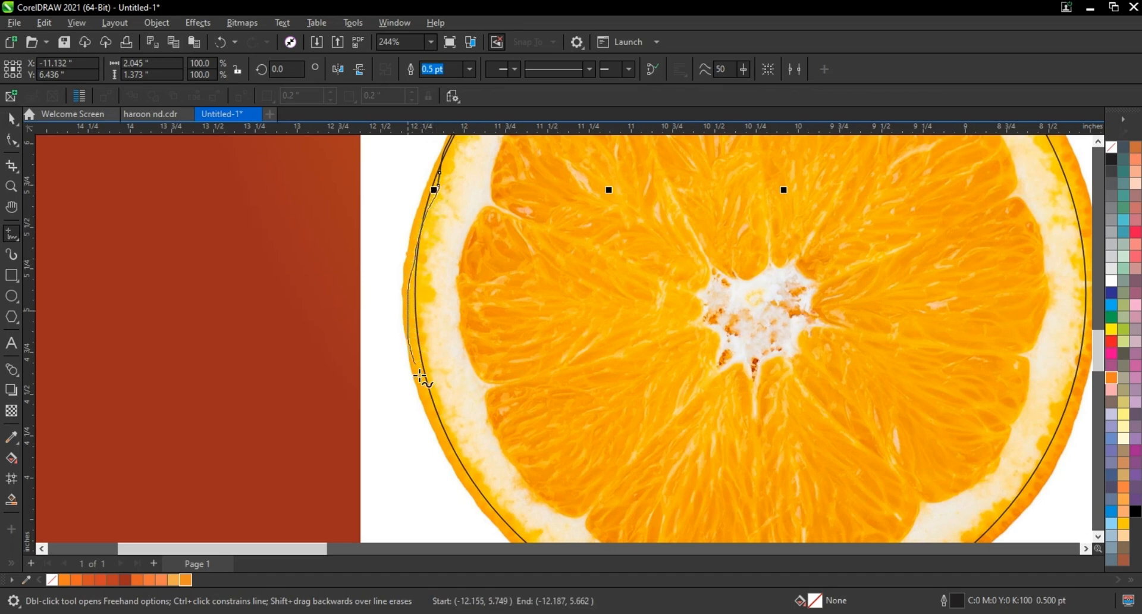
left_click_drag(421, 378, 514, 521)
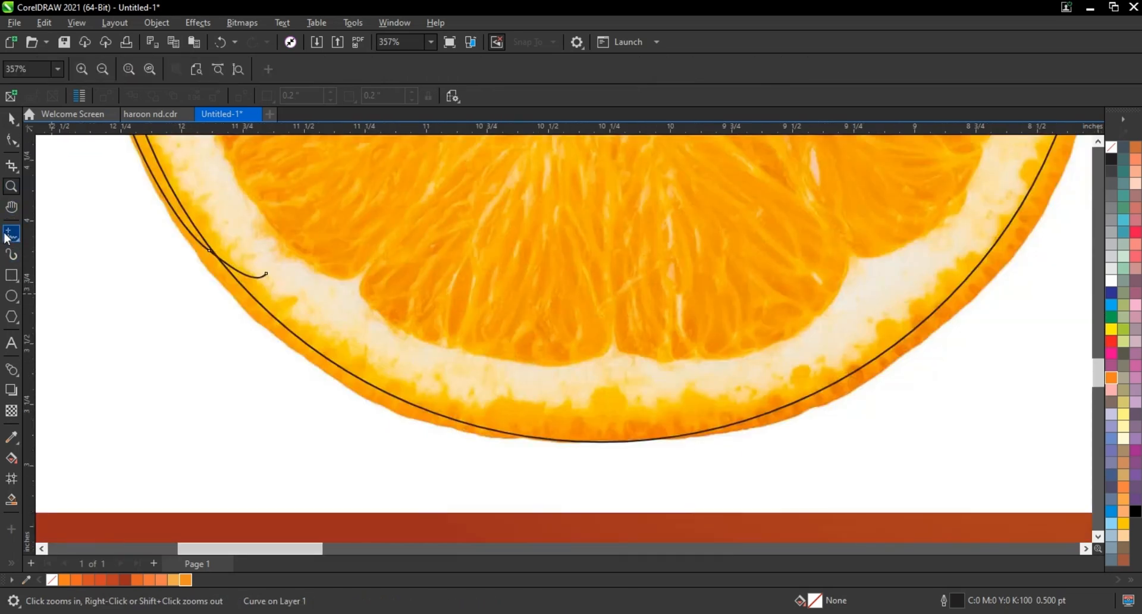
left_click(11, 230)
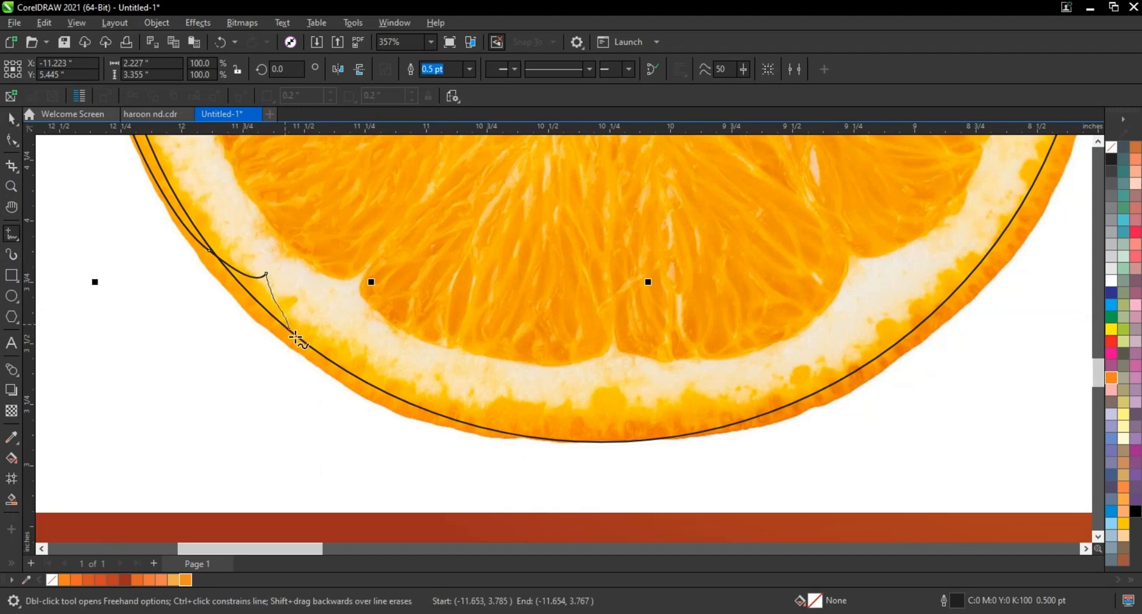
left_click_drag(298, 342, 495, 428)
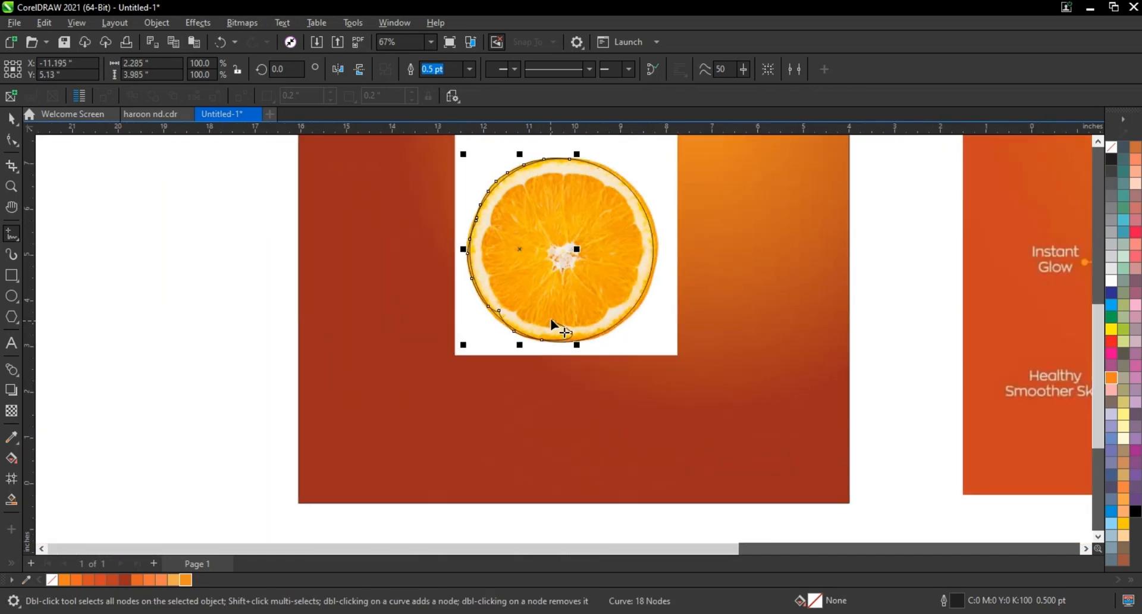
left_click_drag(570, 162, 569, 339)
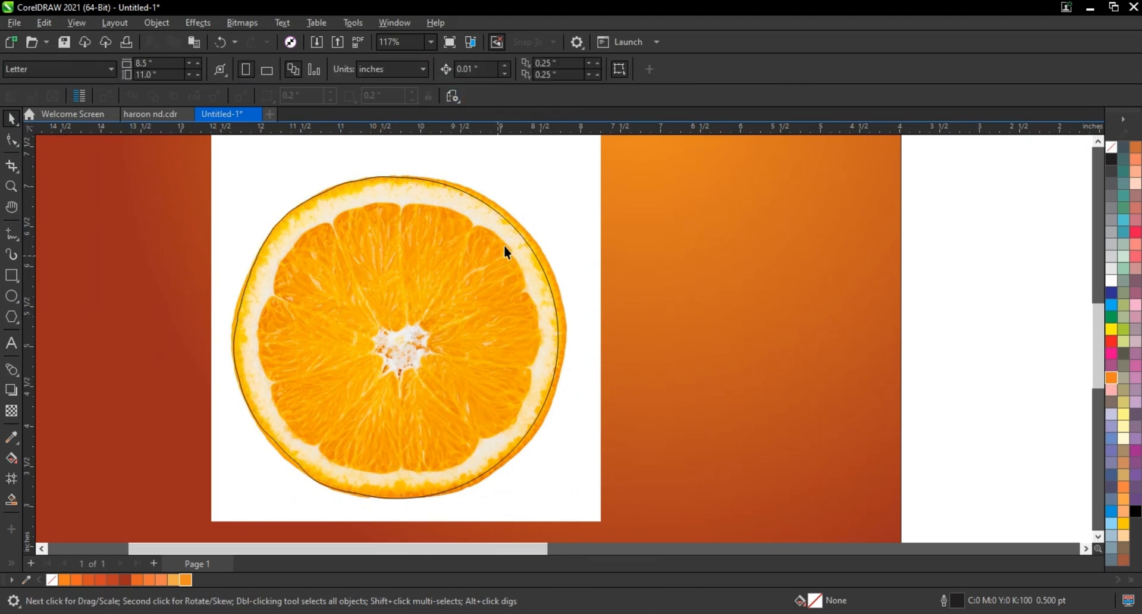
- PowerClip the orange photo inside the traced outline and enlarge the cut-out on the square
right_click(506, 252)
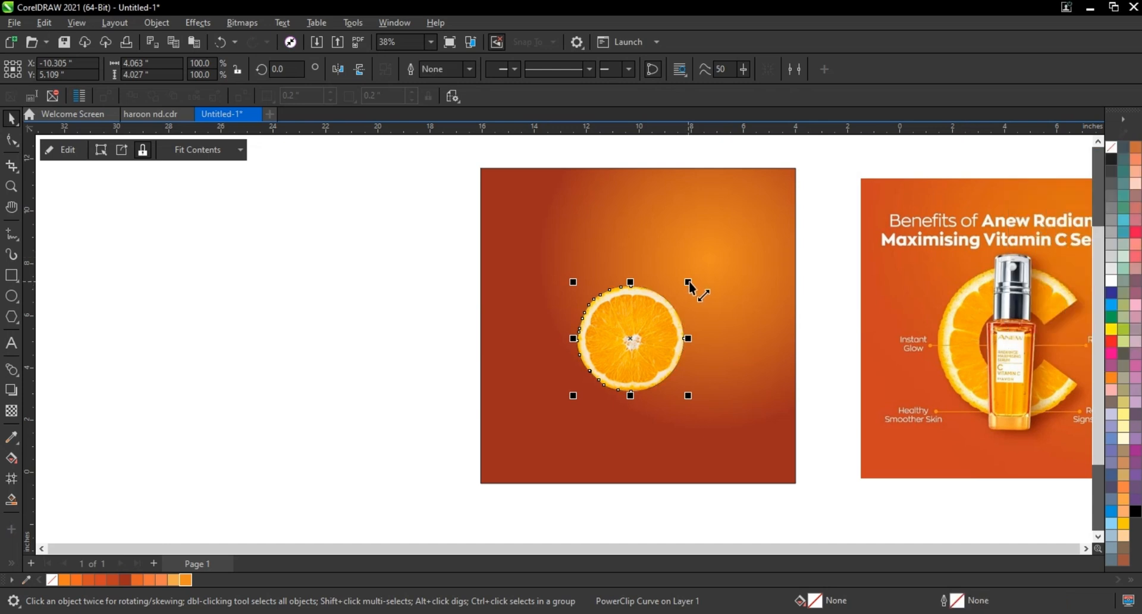
left_click_drag(688, 282, 721, 249)
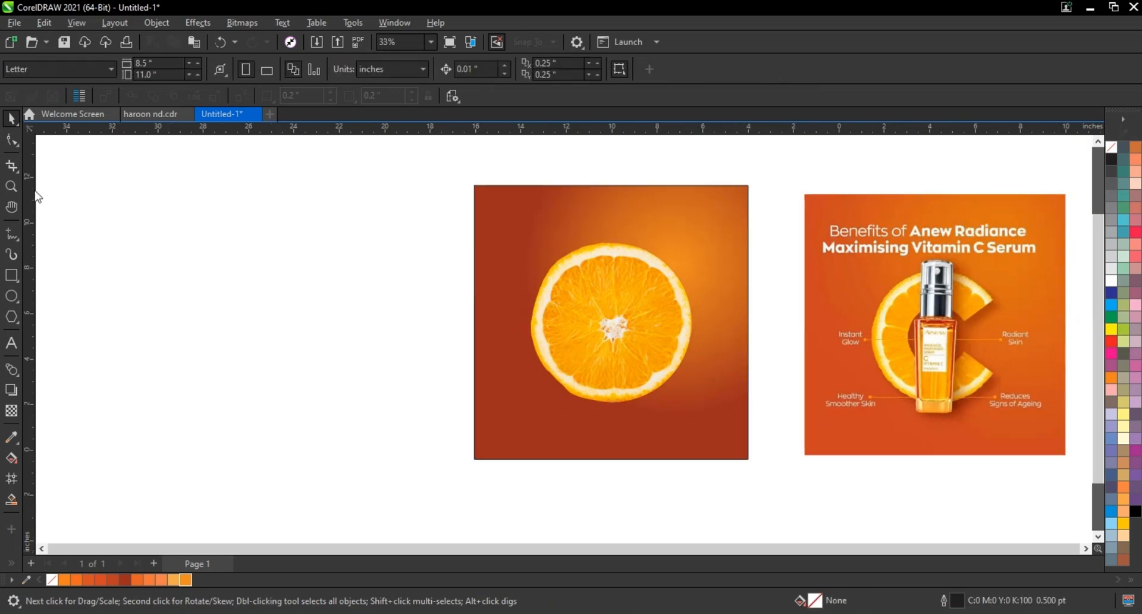
left_click(9, 186)
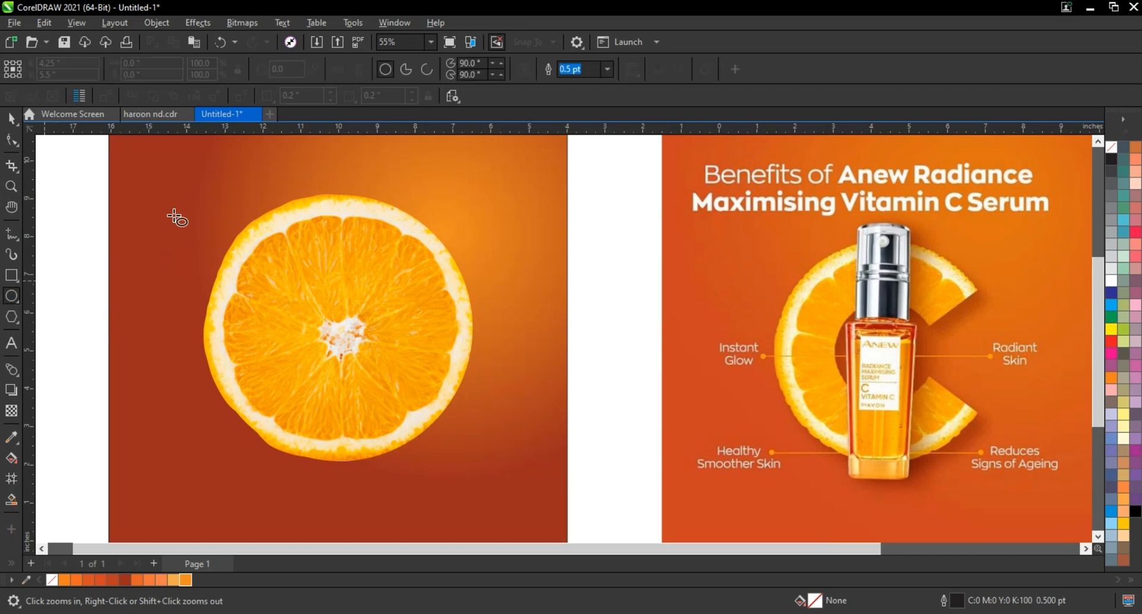
- Draw a large circle around the orange slice and a small concentric one at its centre
left_click_drag(196, 179, 506, 488)
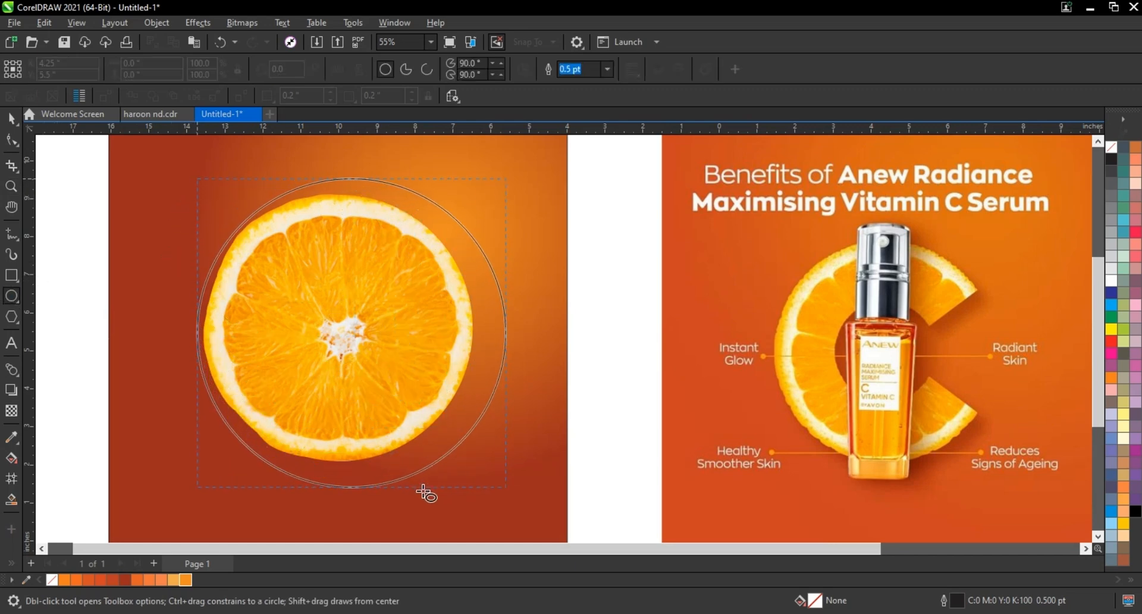
left_click(348, 333)
type("2")
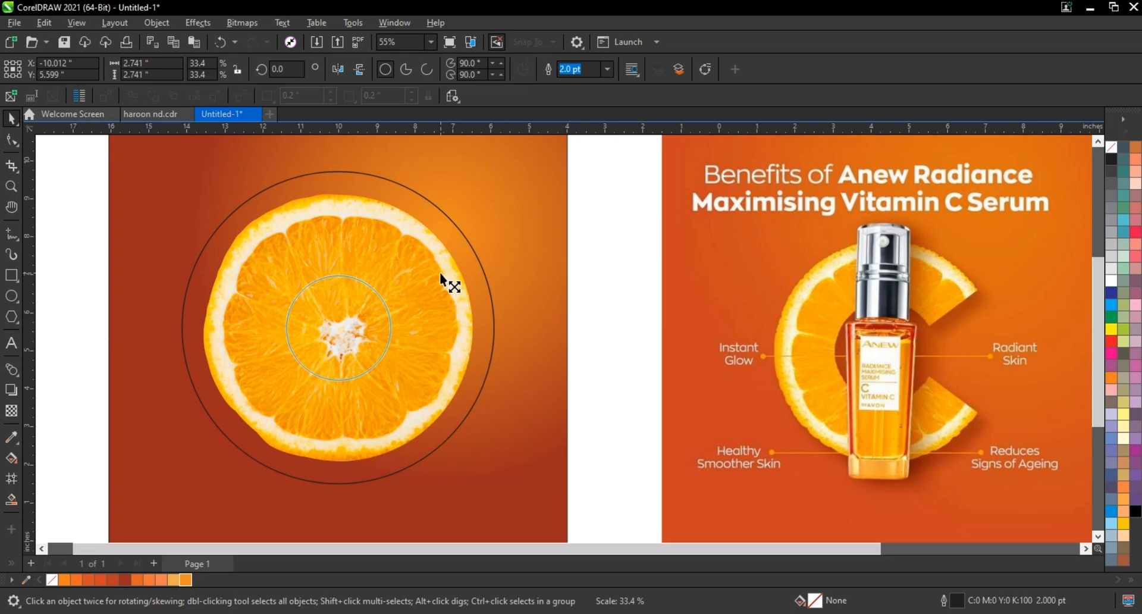
left_click(635, 276)
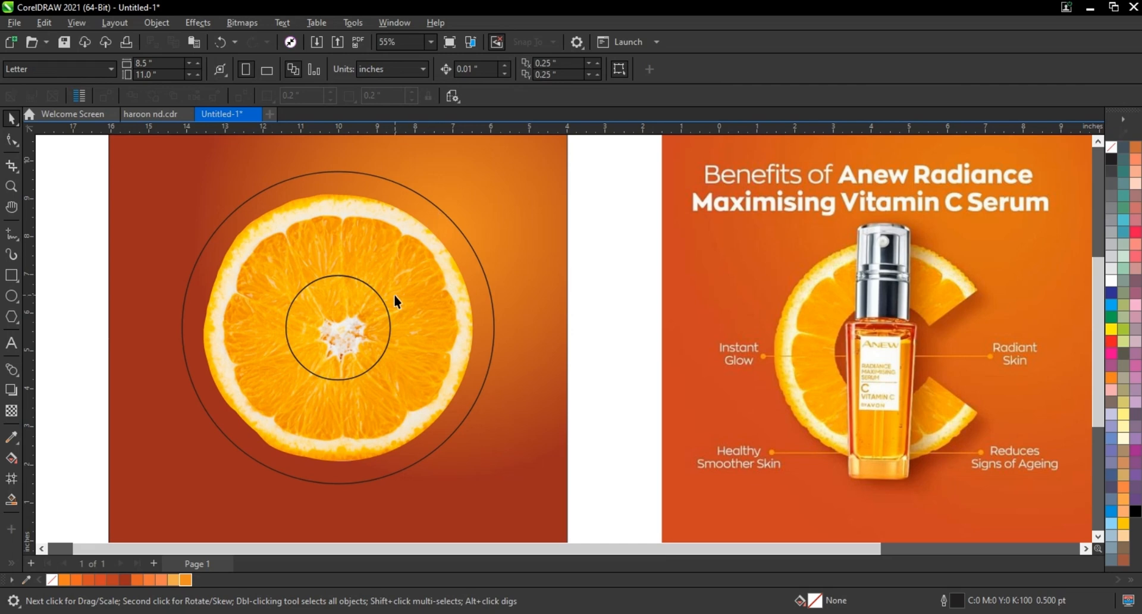
mouse_move(478, 259)
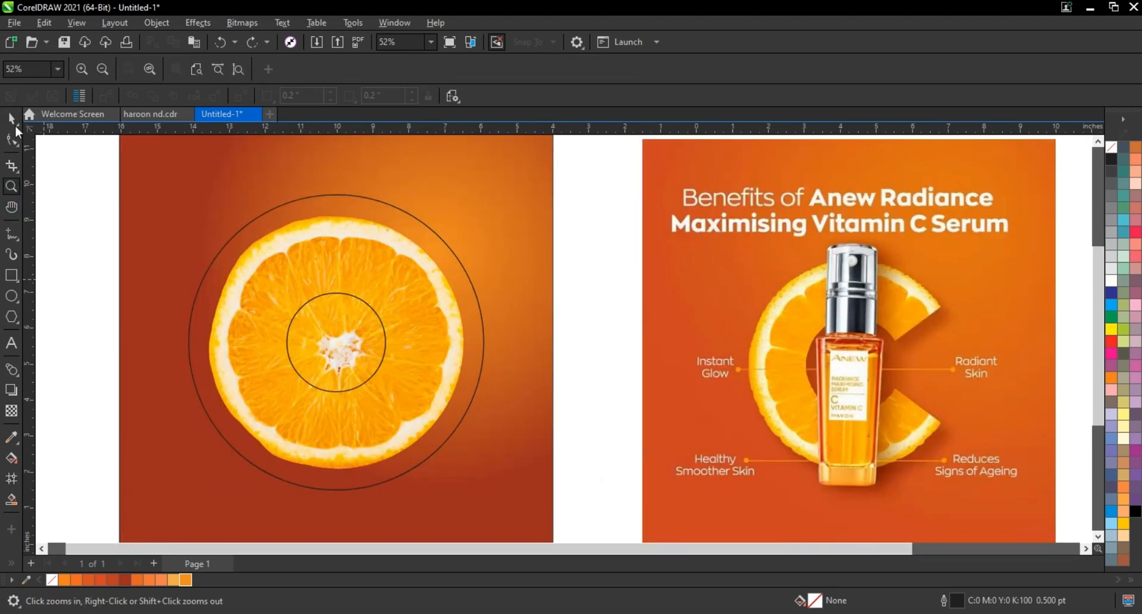
- Drag the outer circle's node with the Shape tool to turn it into a pie wedge
left_click(335, 343)
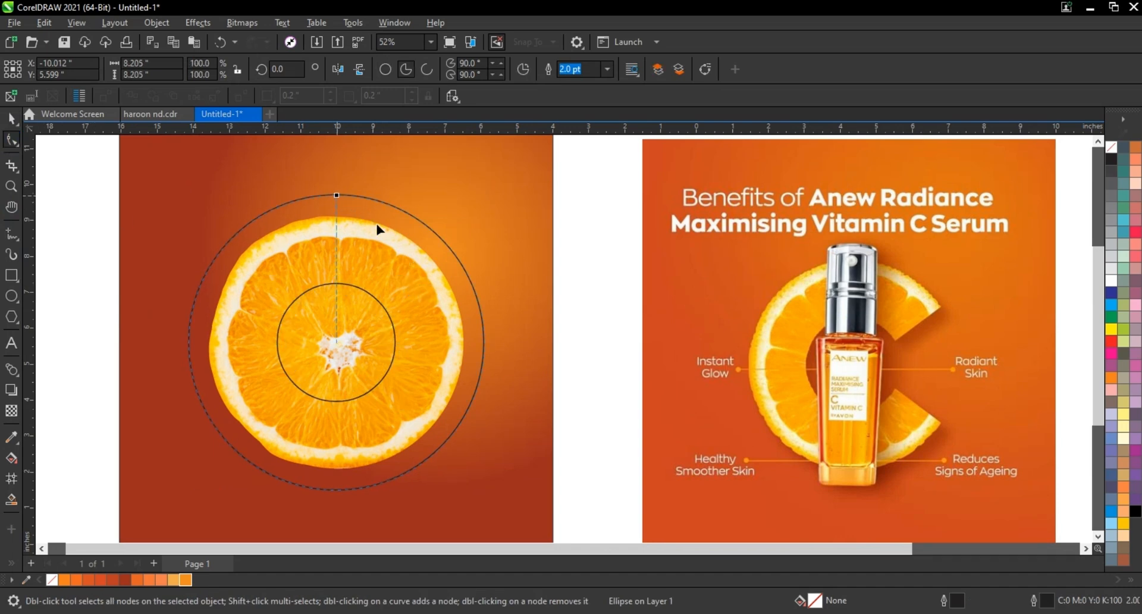
left_click_drag(335, 195, 464, 268)
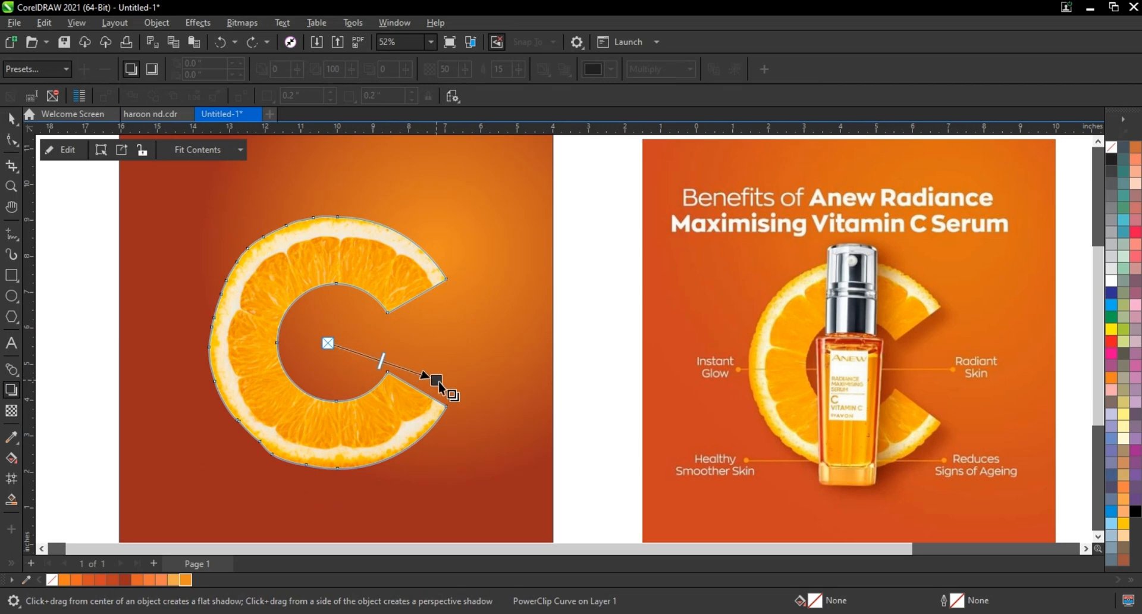
- Give the orange C a soft drop shadow cast down and to the right
left_click_drag(435, 381, 442, 435)
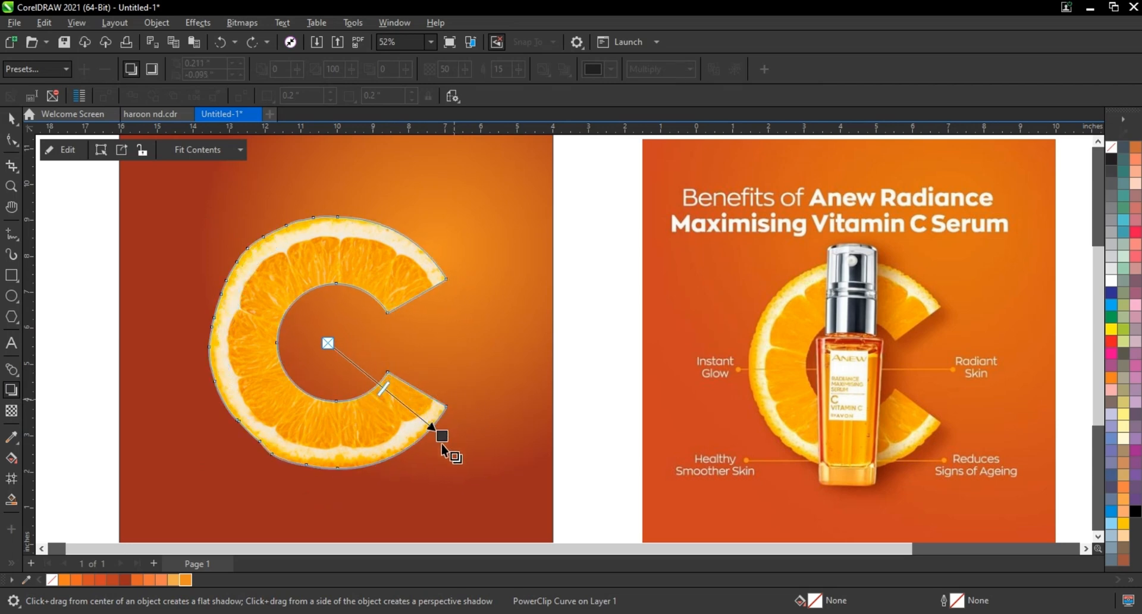
left_click_drag(442, 435, 453, 468)
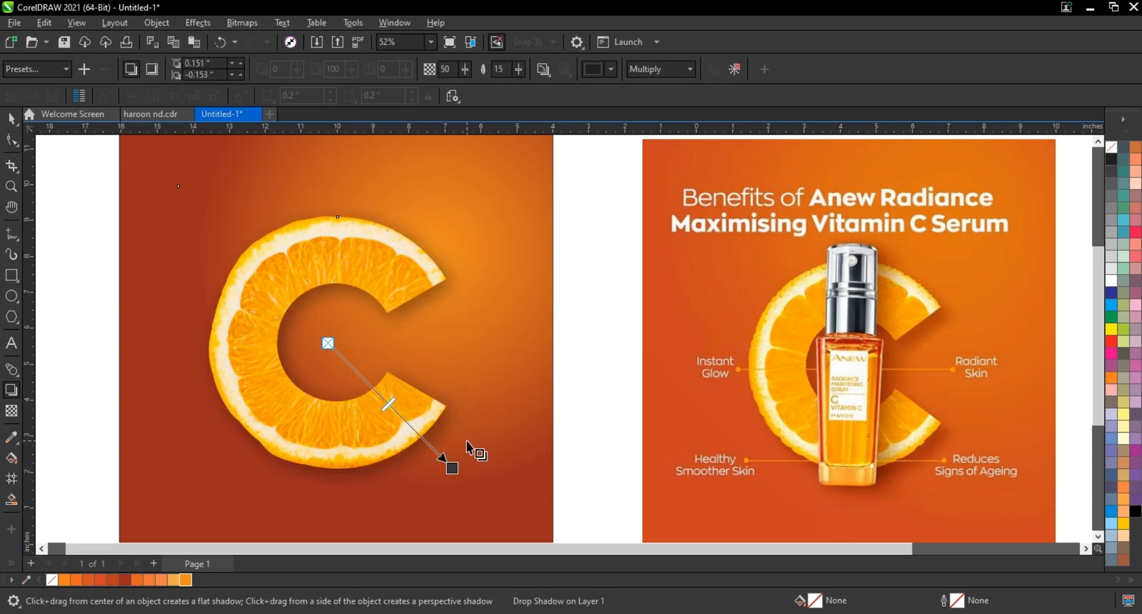
- Place the serum bottle photo over the centre of the shadowed C
left_click(157, 21)
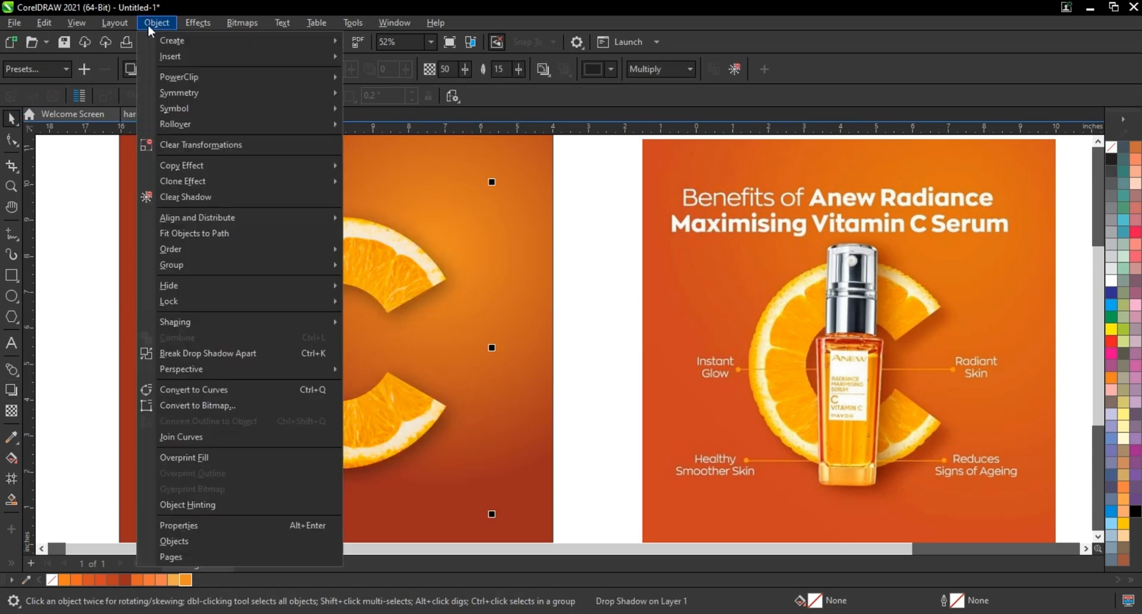
left_click(576, 386)
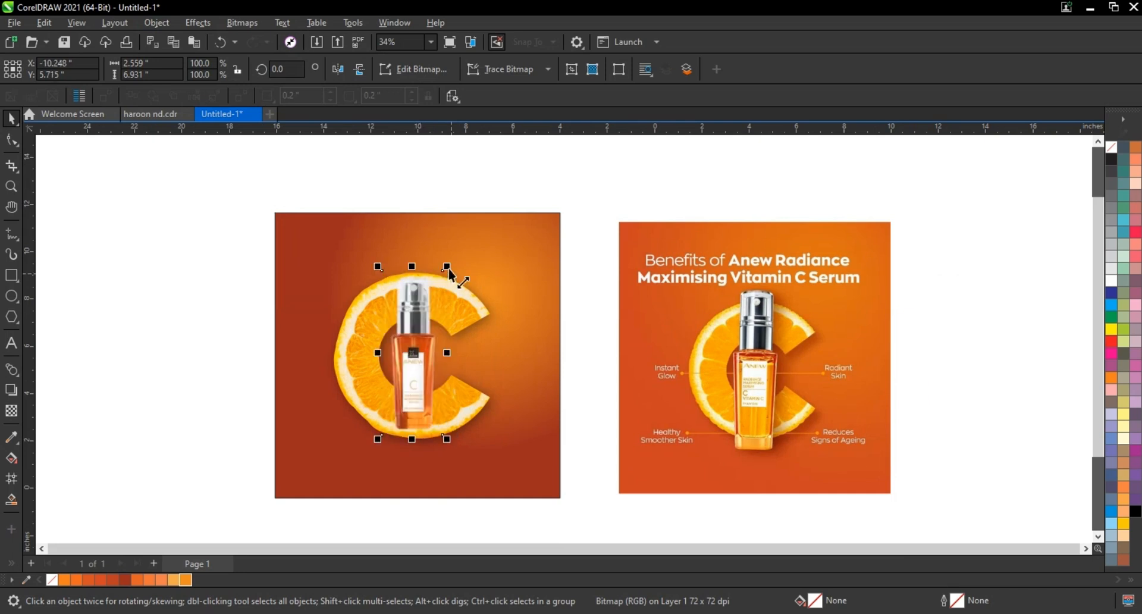
- Scale the serum bottle up to span most of the square's height, ready for bitmap adjustment
left_click_drag(446, 267, 459, 239)
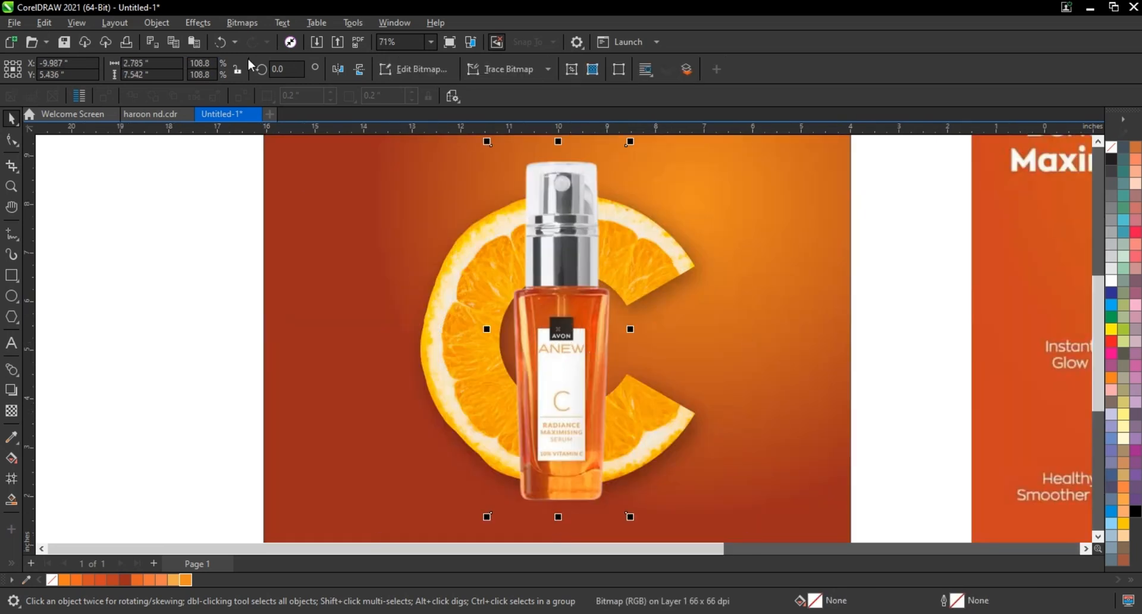
left_click(198, 23)
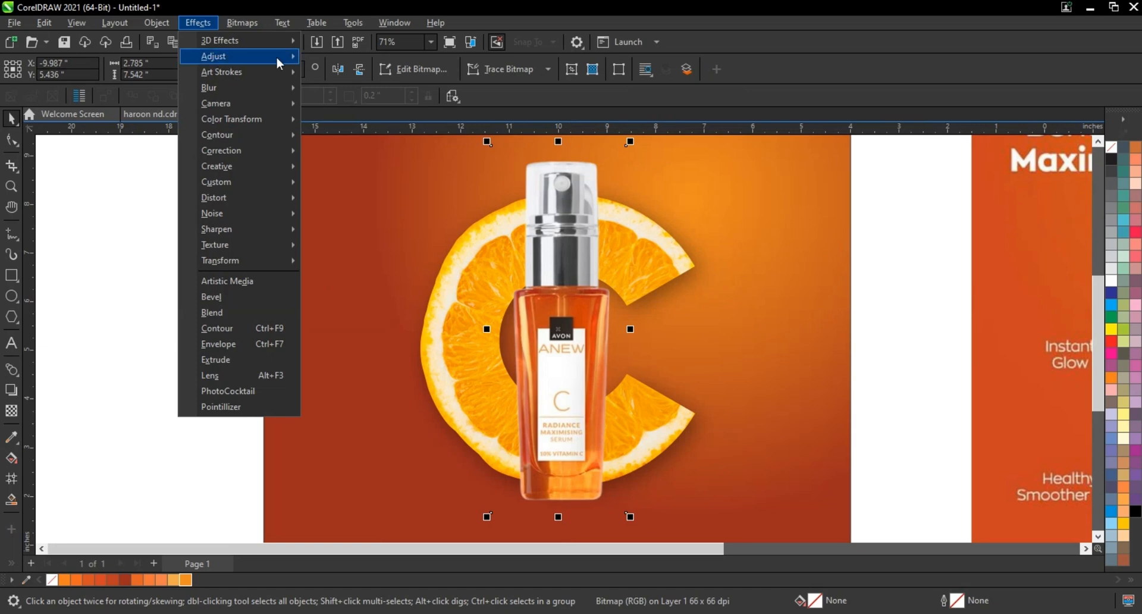